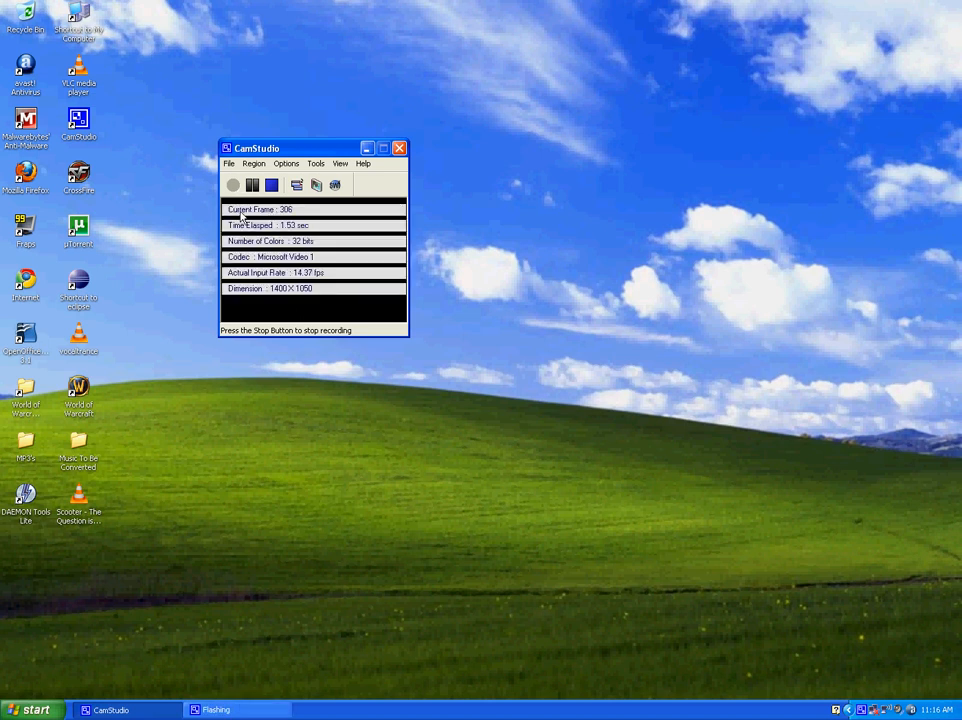
Minimize the screen recorder so Chrome shows the YouTube home page
click(400, 148)
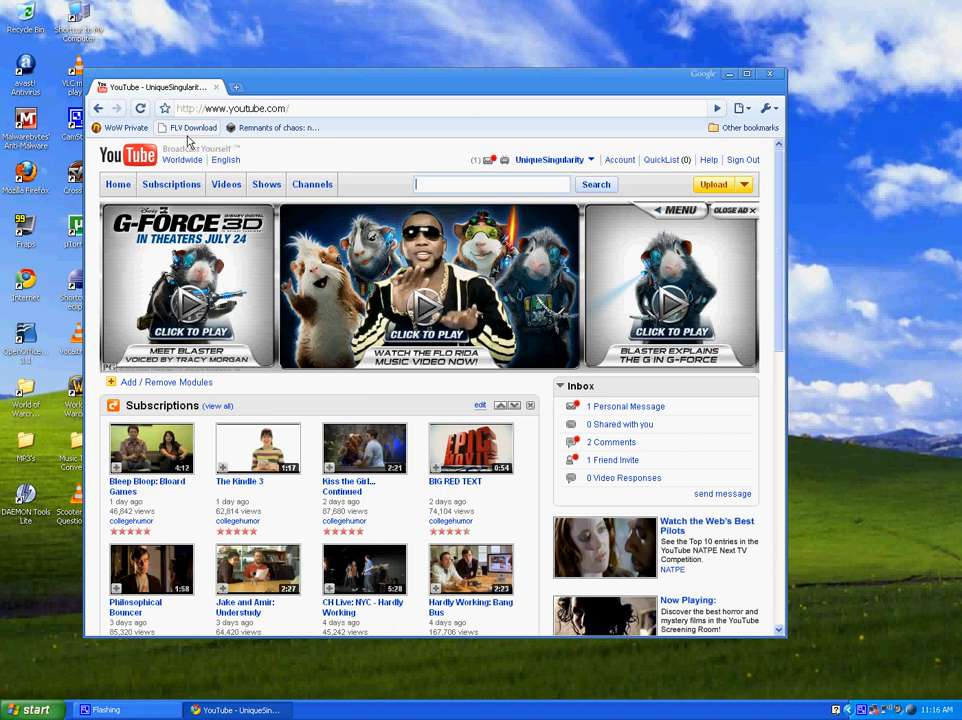
mouse_move(188, 128)
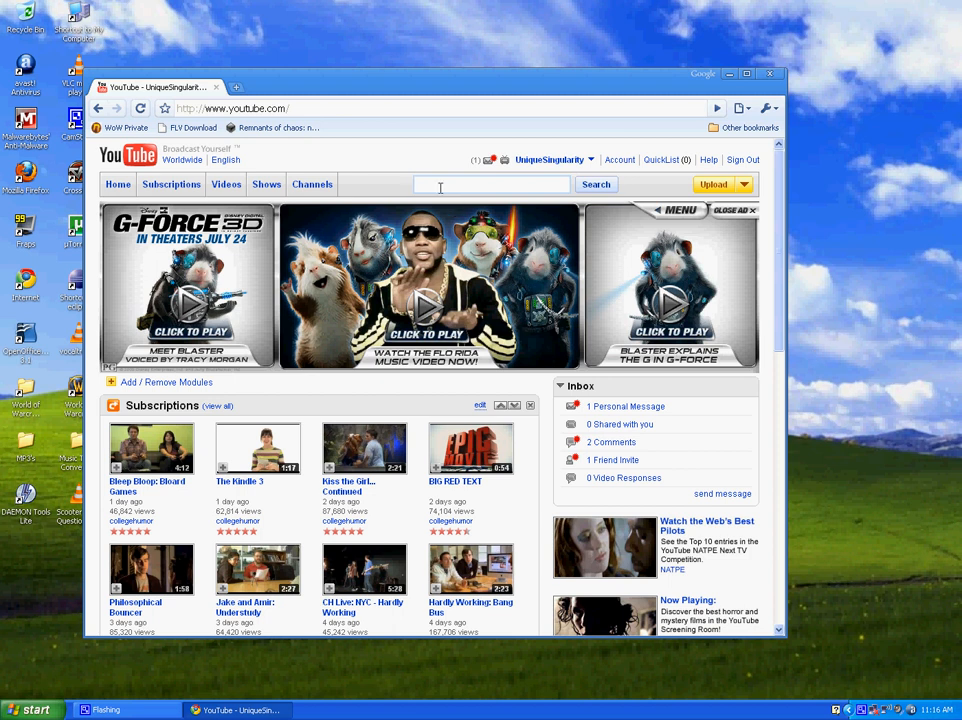
mouse_move(786, 104)
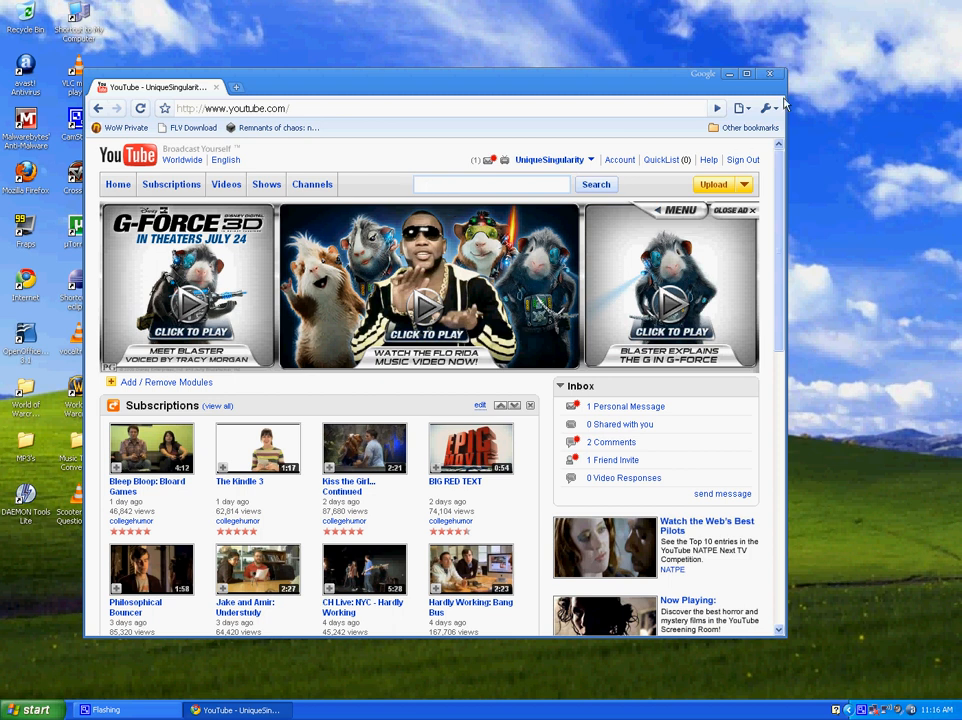
Minimize Chrome so only the Windows XP desktop is visible
click(770, 72)
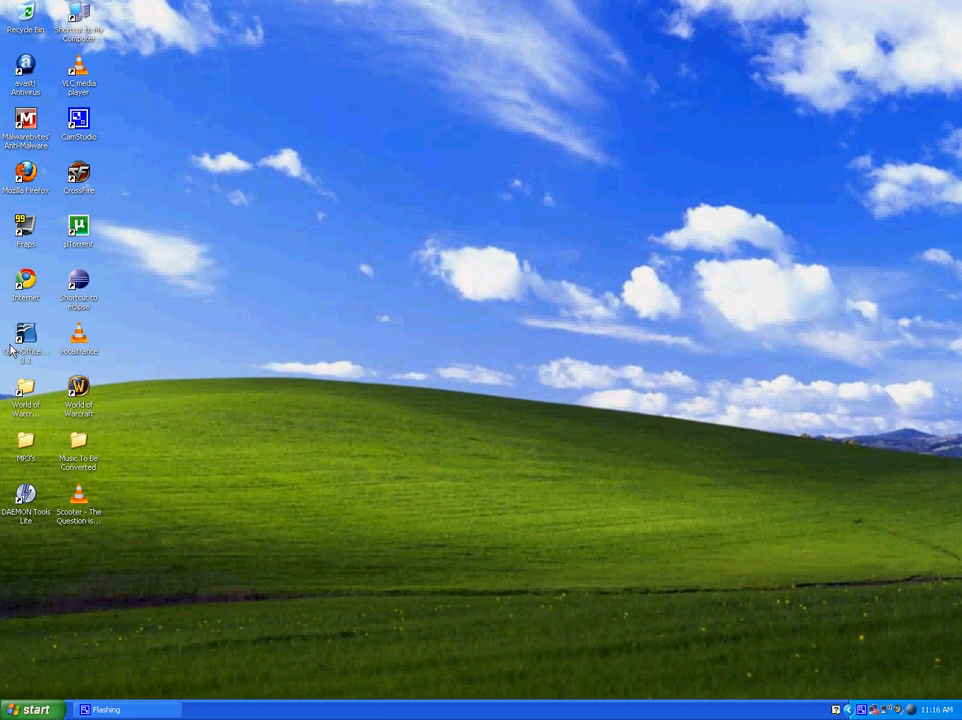
text(v)
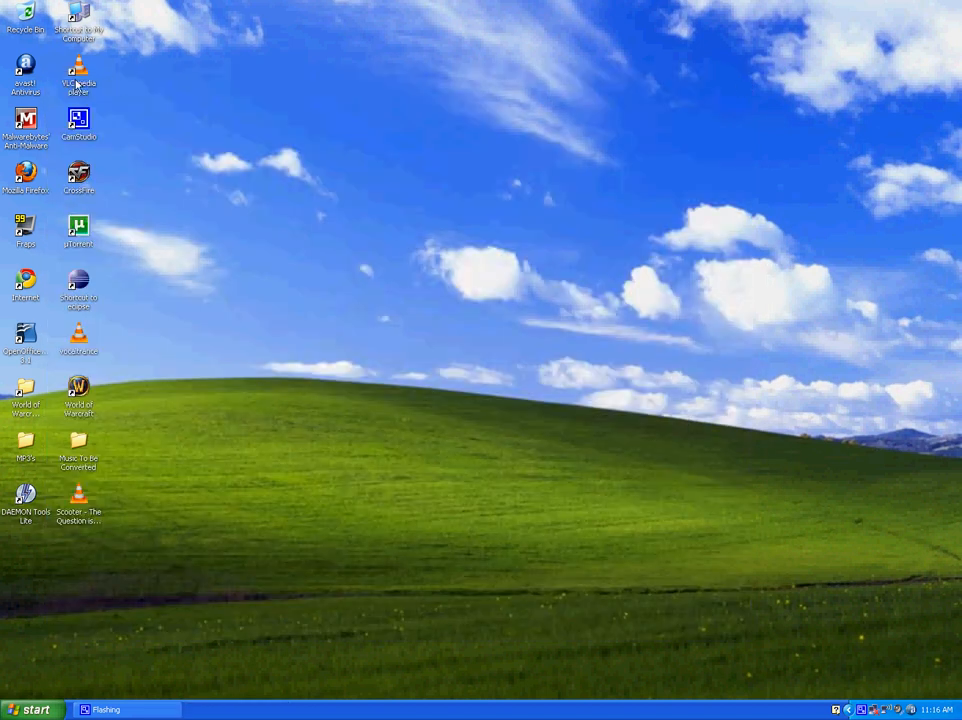
Launch VLC and load the Scooter FLV video from the desktop as the Convert source
double_click(78, 76)
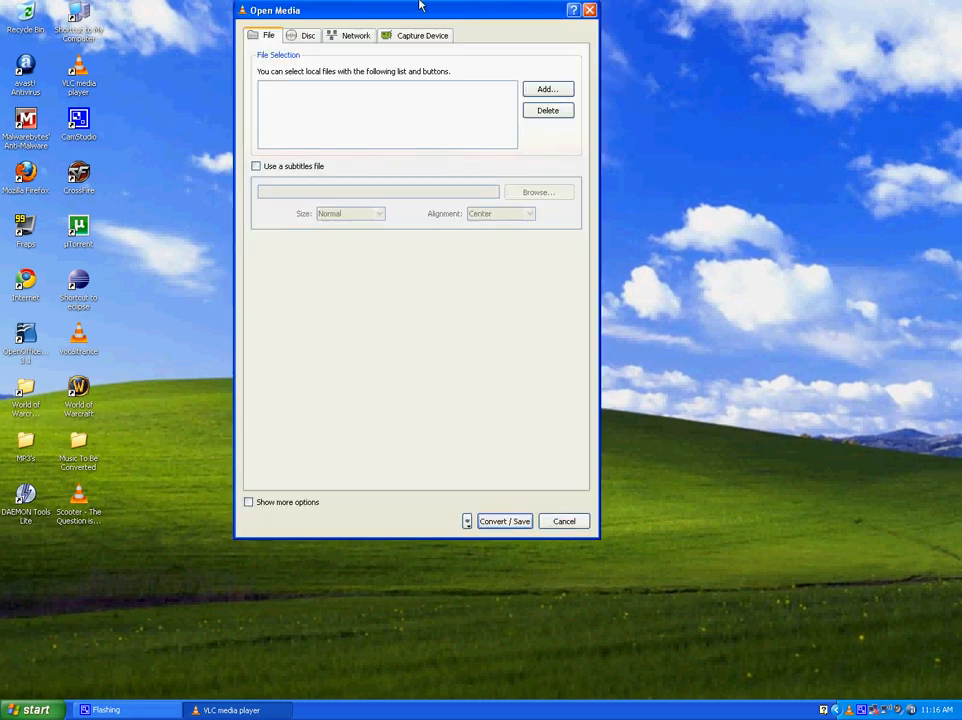
click(548, 88)
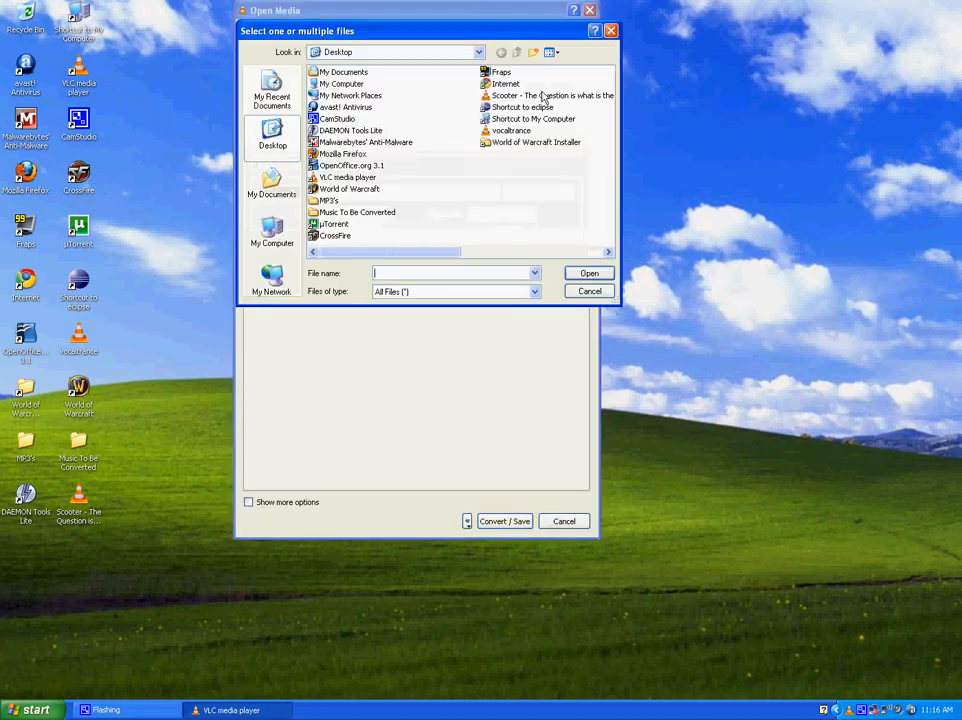
click(544, 96)
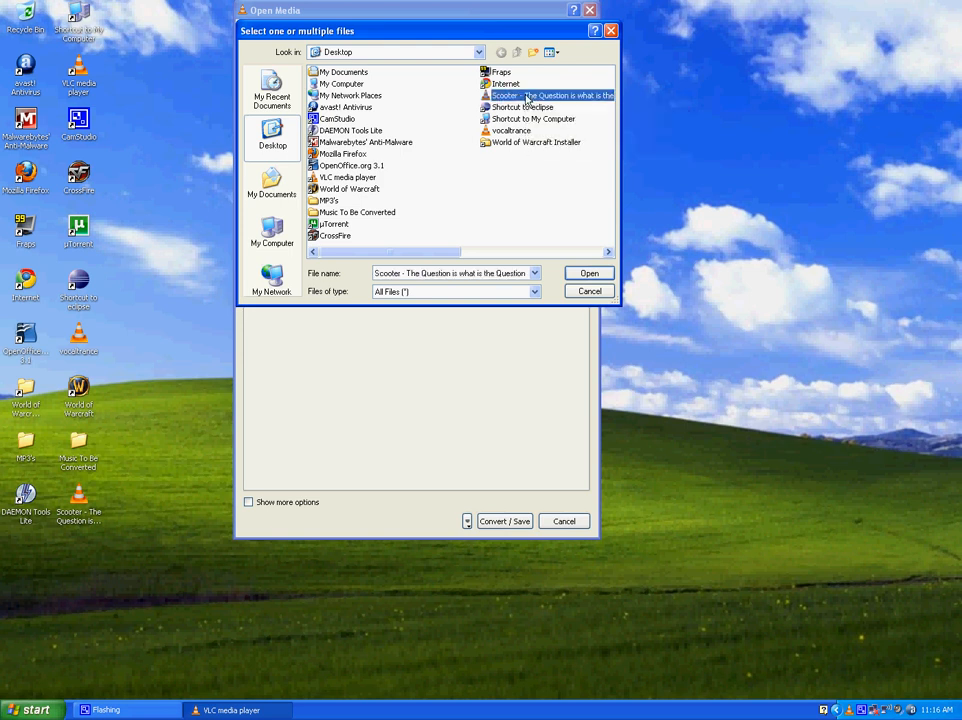
click(588, 272)
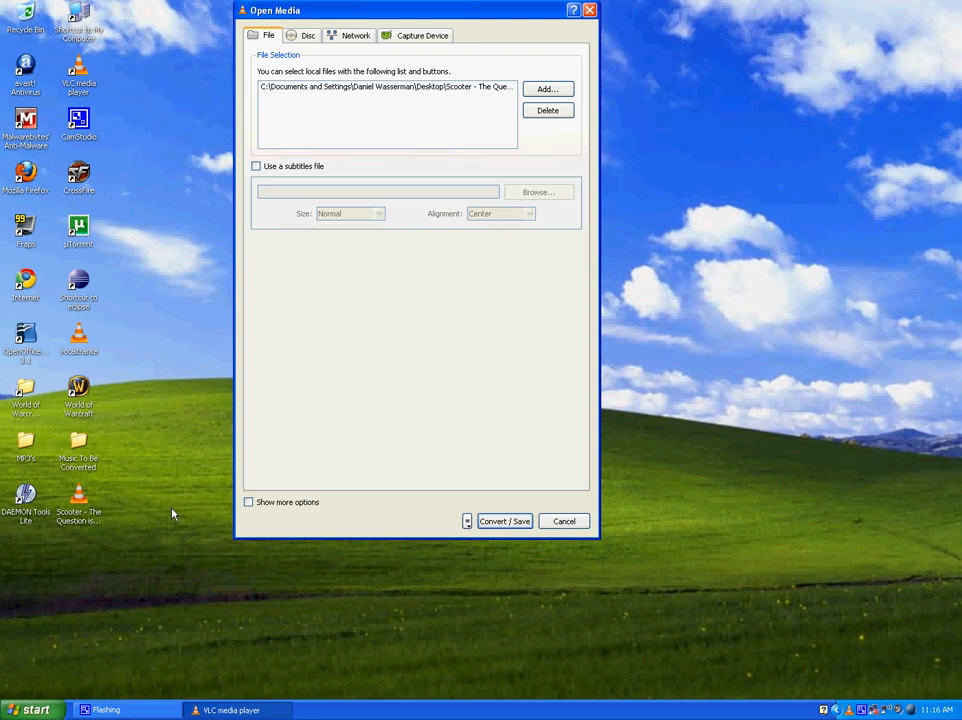
click(504, 520)
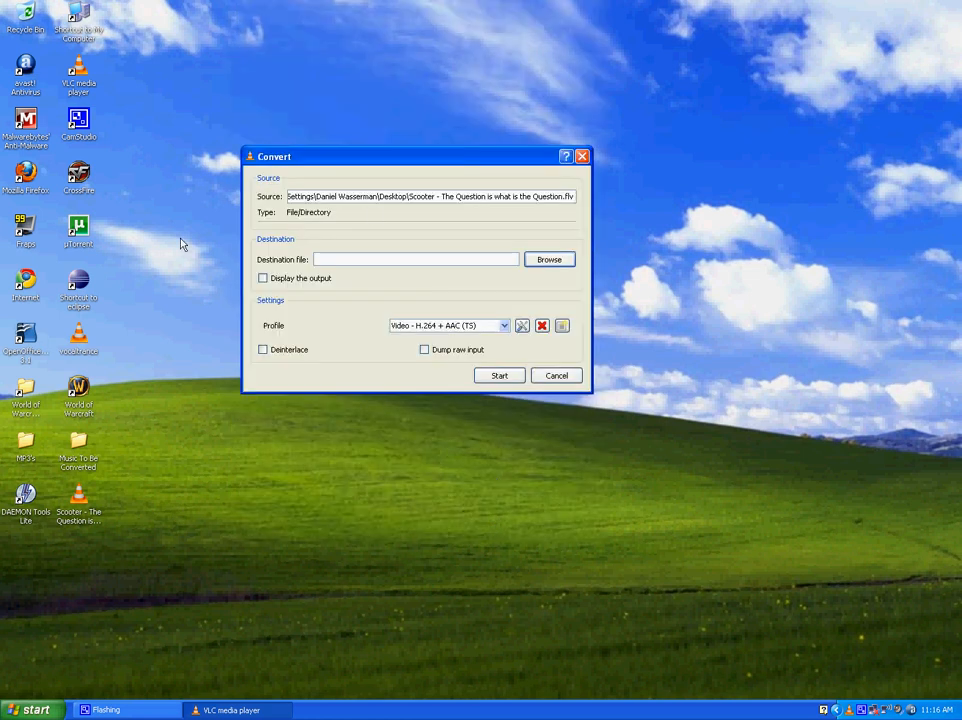
Set the destination to an .mp3 file saved on the desktop
click(548, 260)
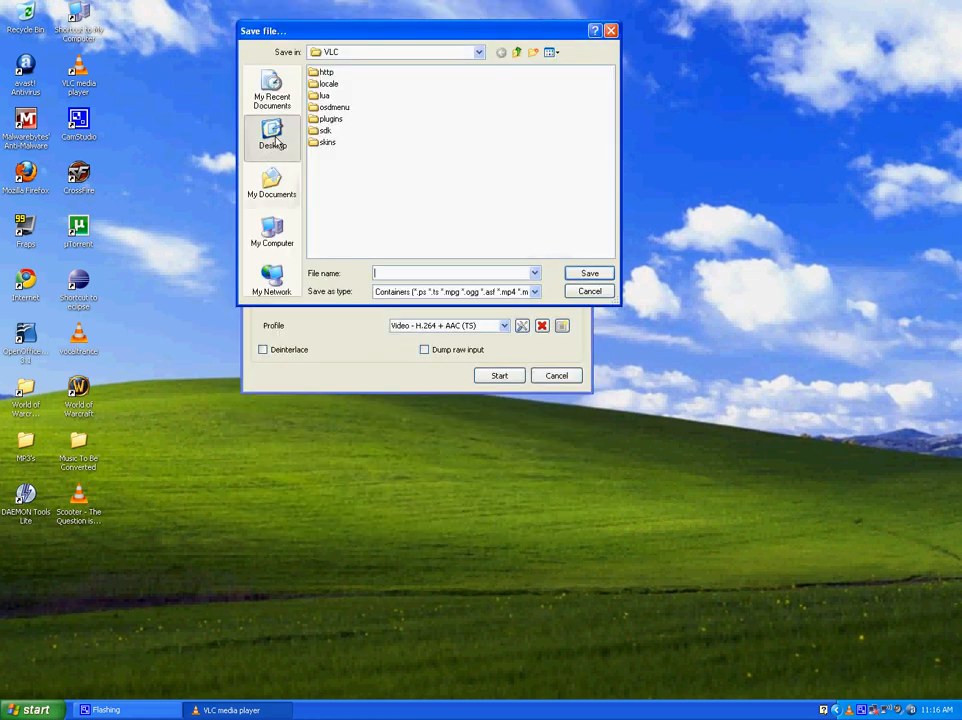
click(272, 136)
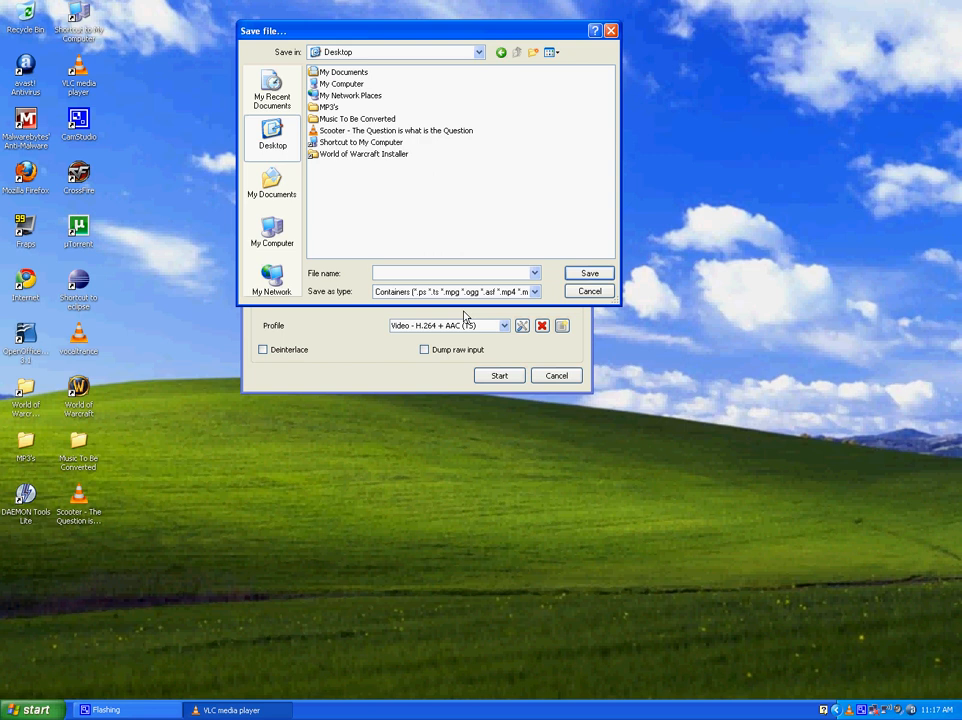
text(T)
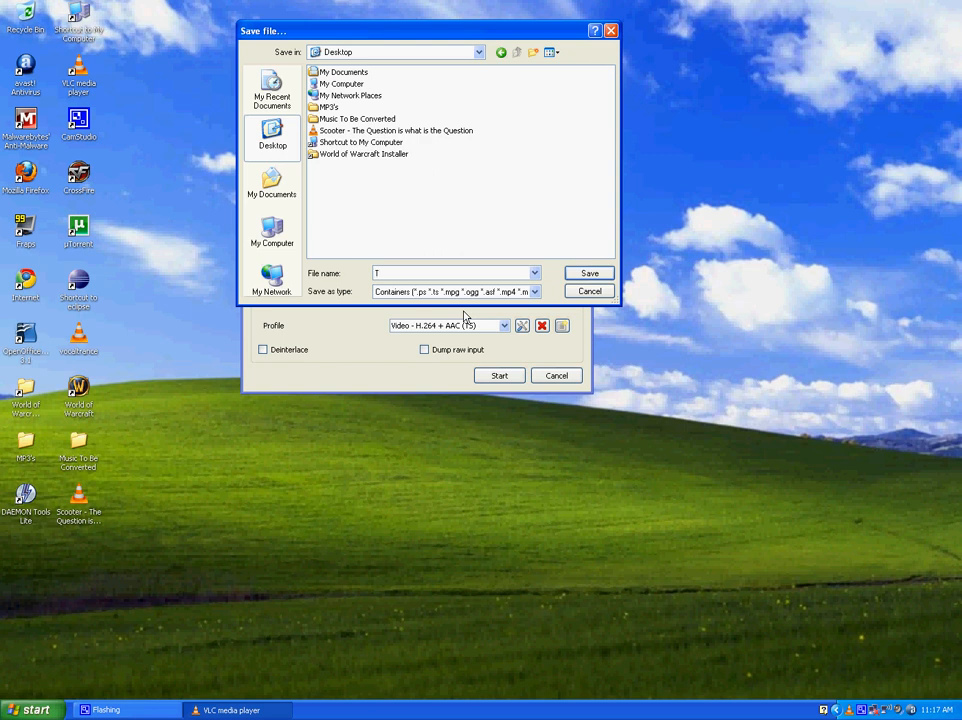
text(he)
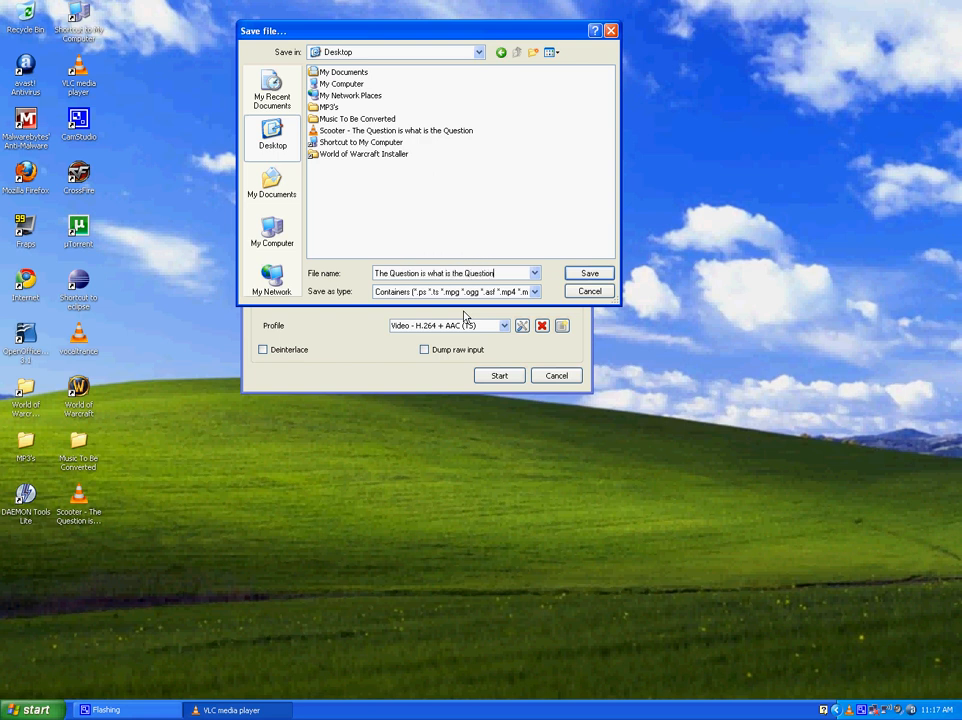
text(.mp)
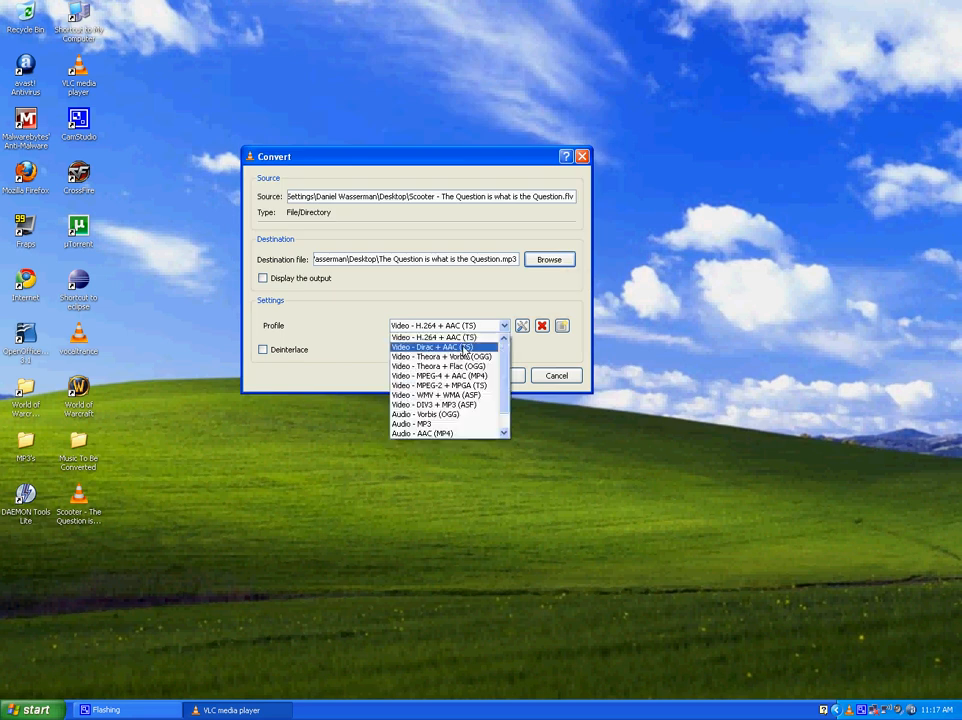
Leave the profile list unchanged and begin a new conversion profile
click(448, 324)
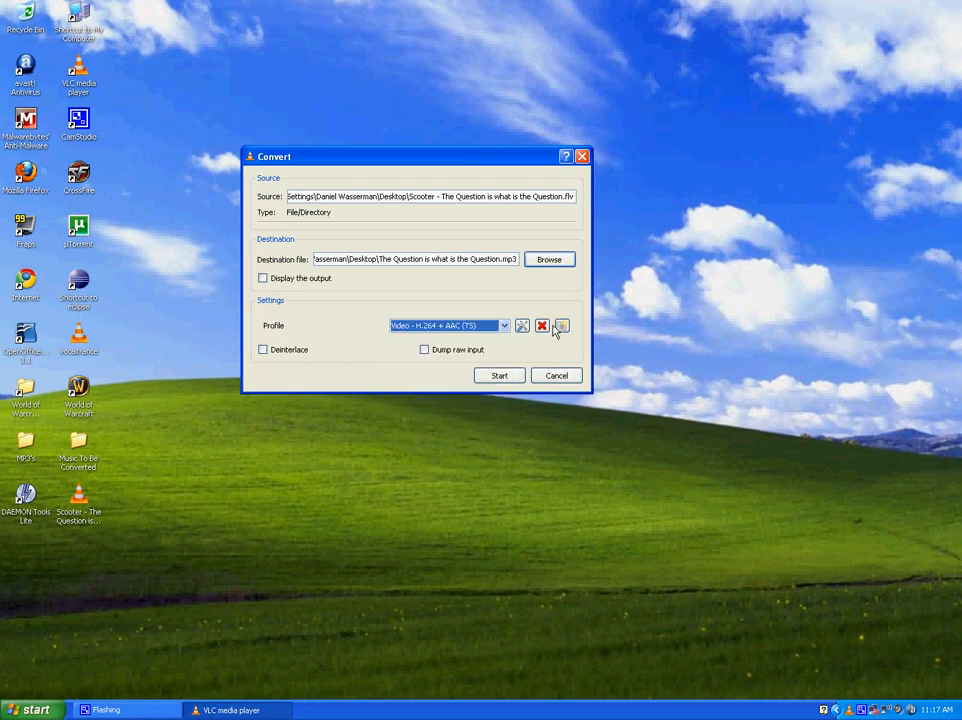
mouse_move(562, 324)
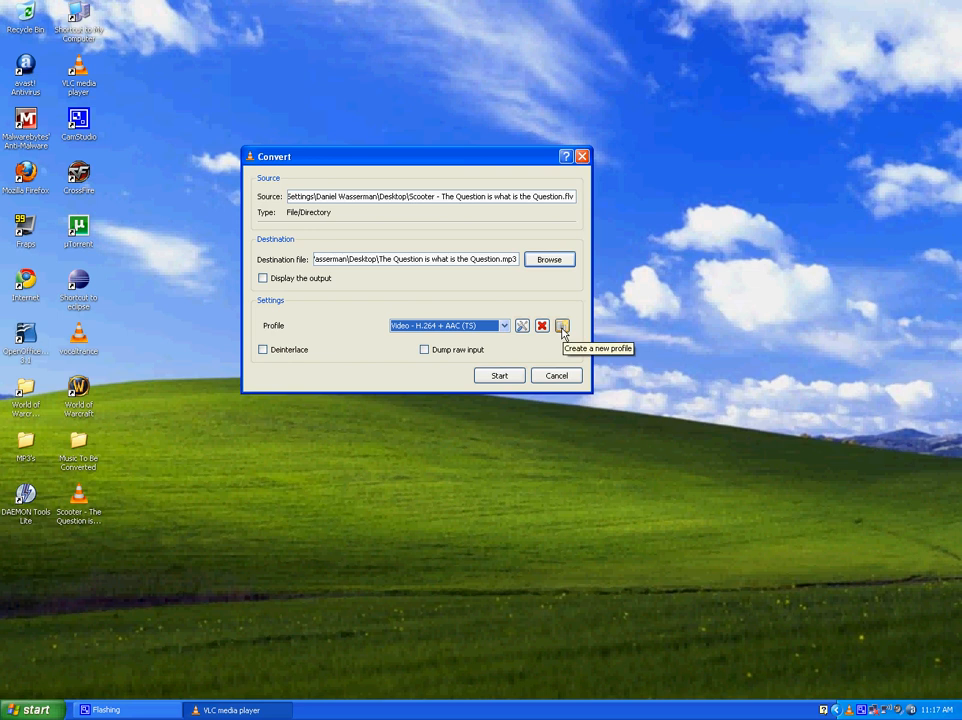
click(562, 324)
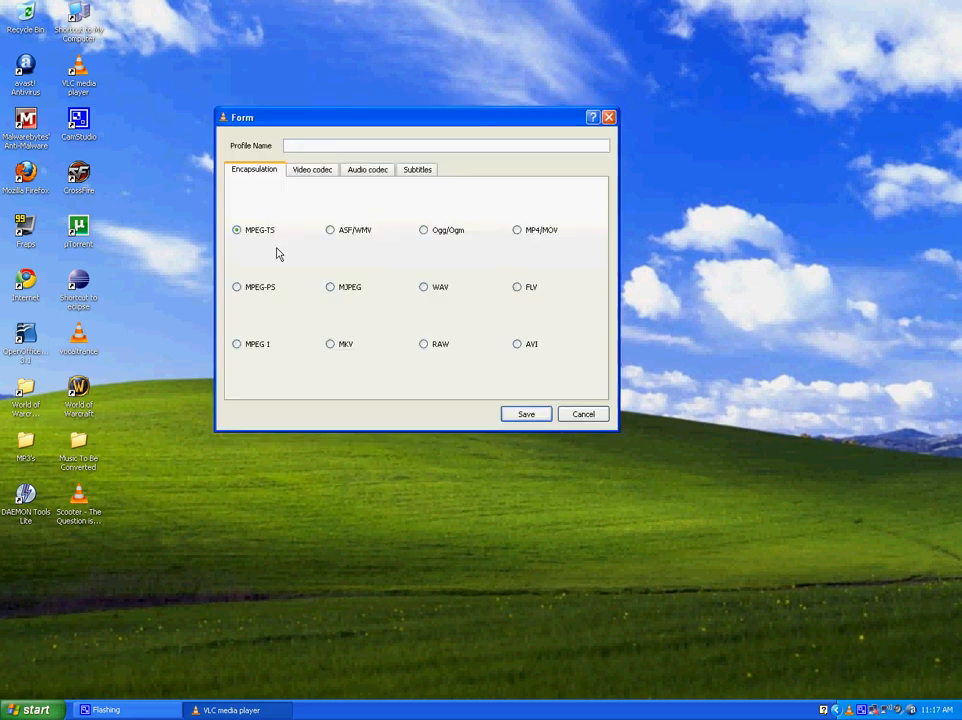
Name the profile 'Flv mp3' with RAW encapsulation and no video
text(Flvto)
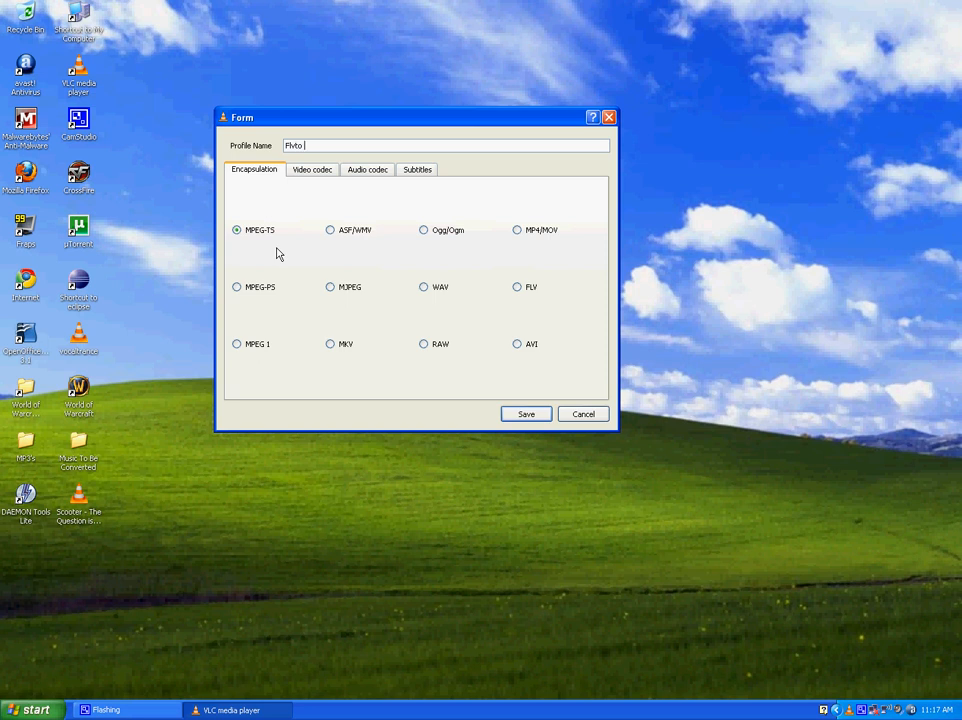
text(mp3)
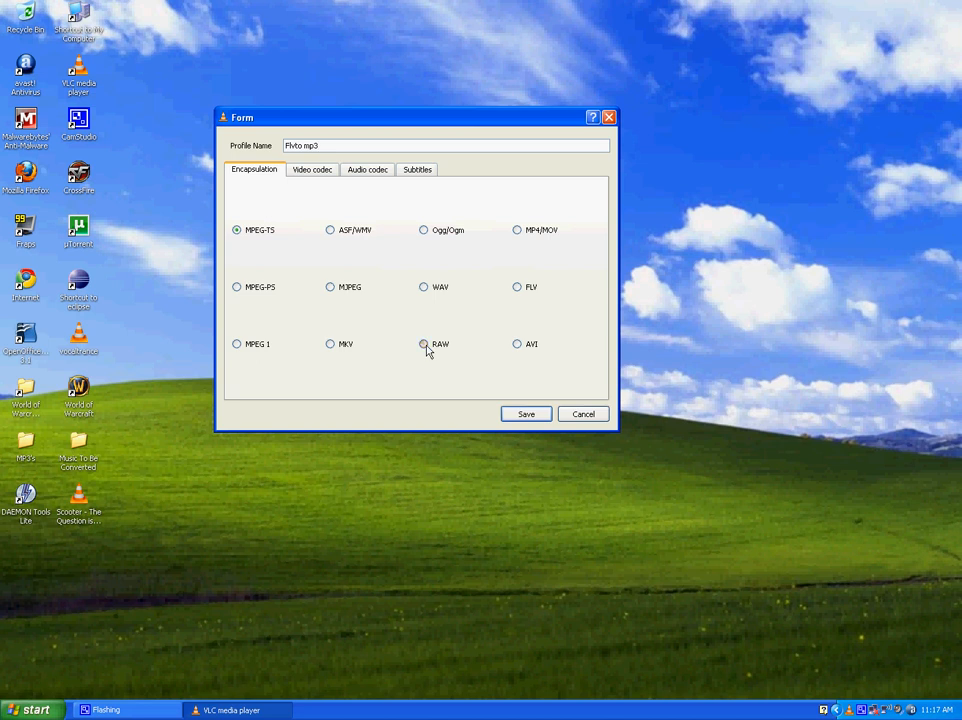
click(424, 344)
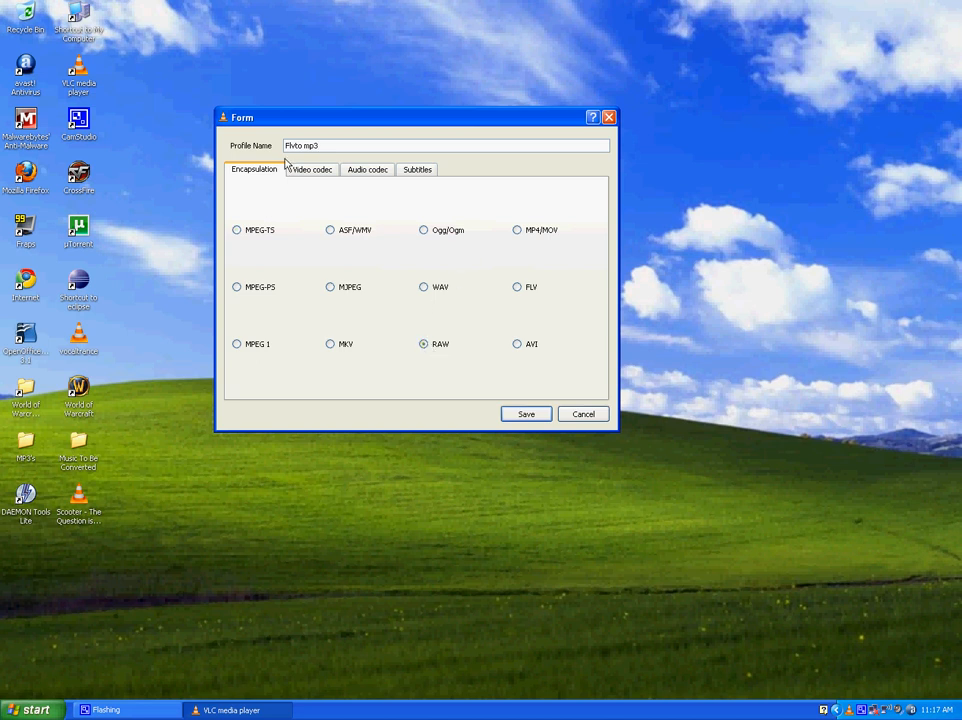
click(312, 168)
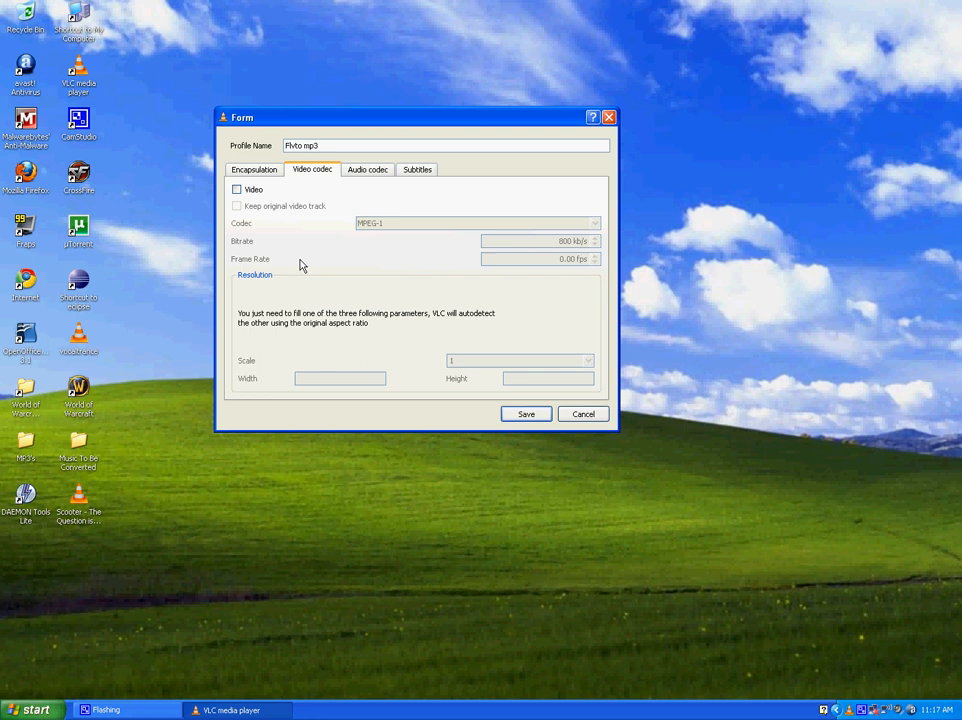
Set audio to MP3 at 44100 Hz sample rate and save the profile
click(368, 168)
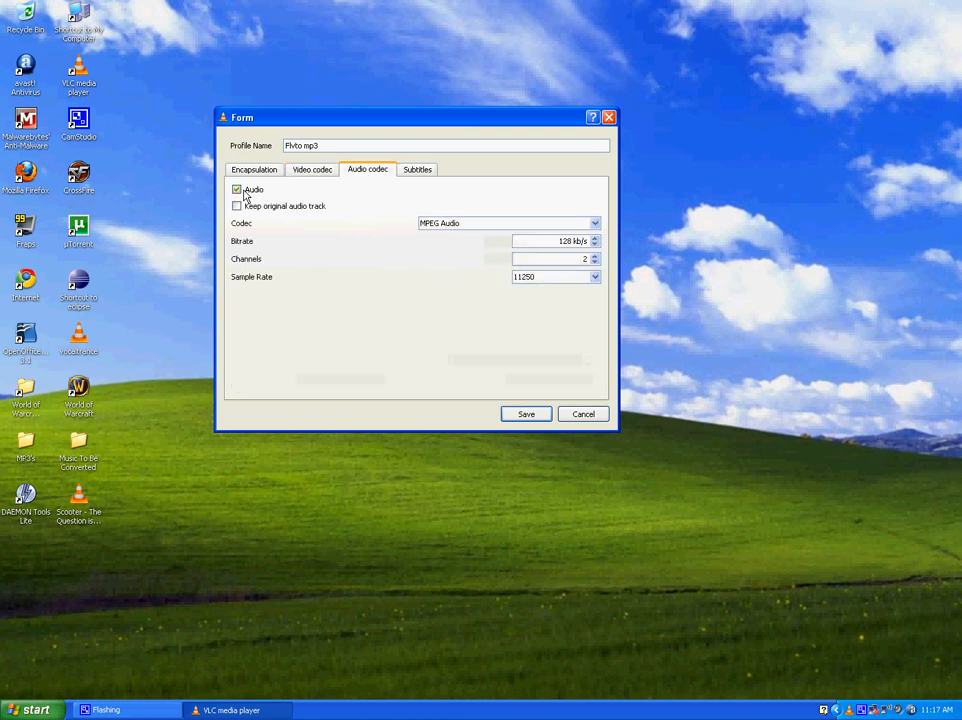
click(508, 224)
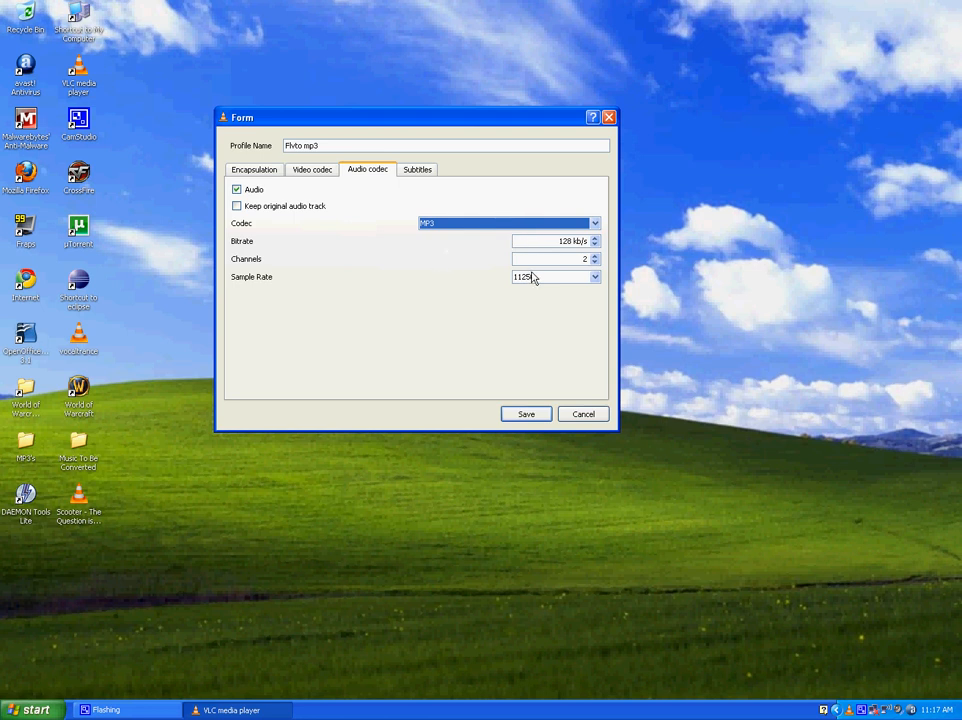
click(556, 276)
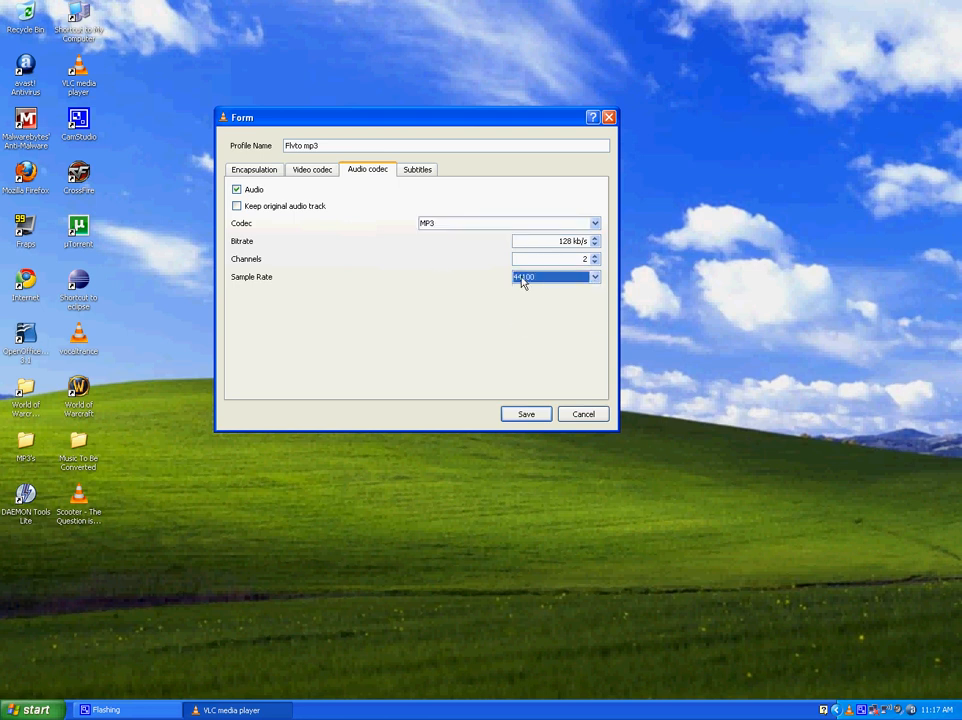
mouse_move(316, 284)
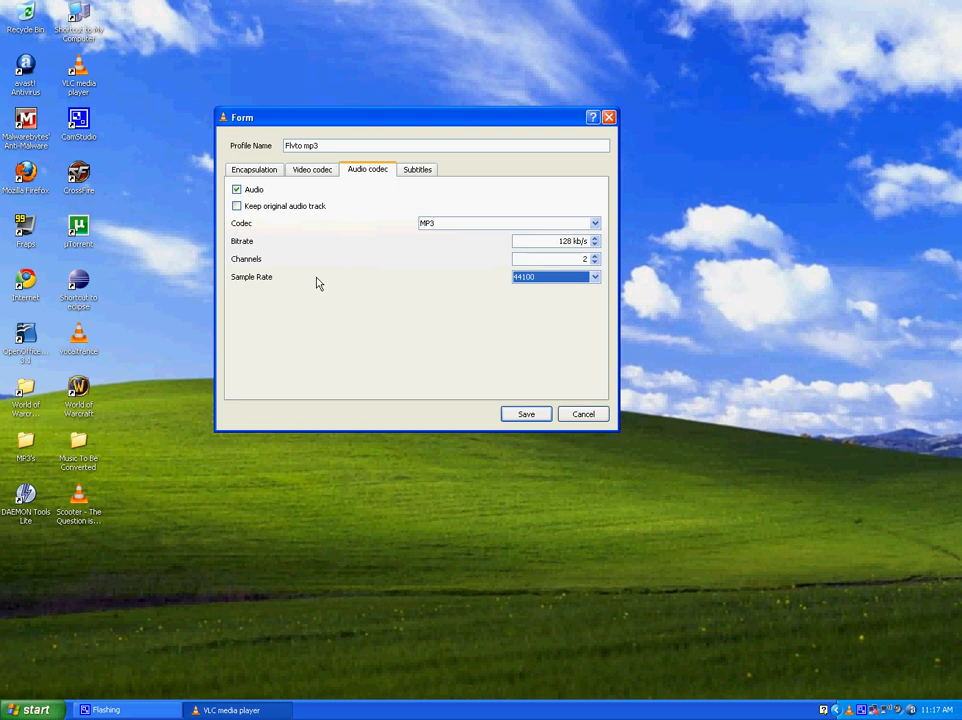
mouse_move(520, 304)
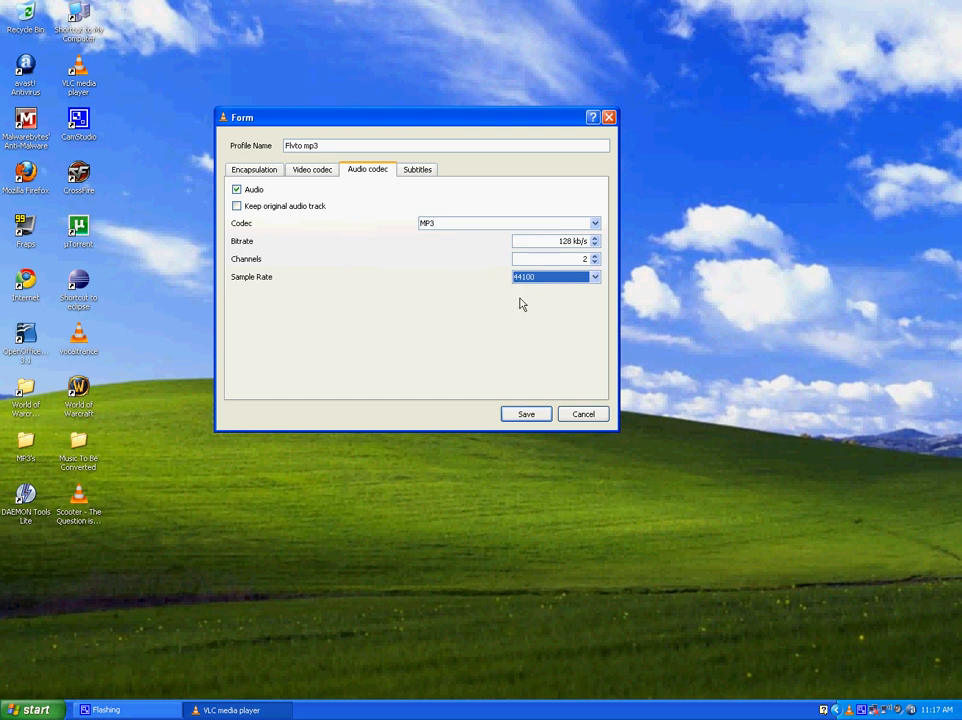
click(416, 168)
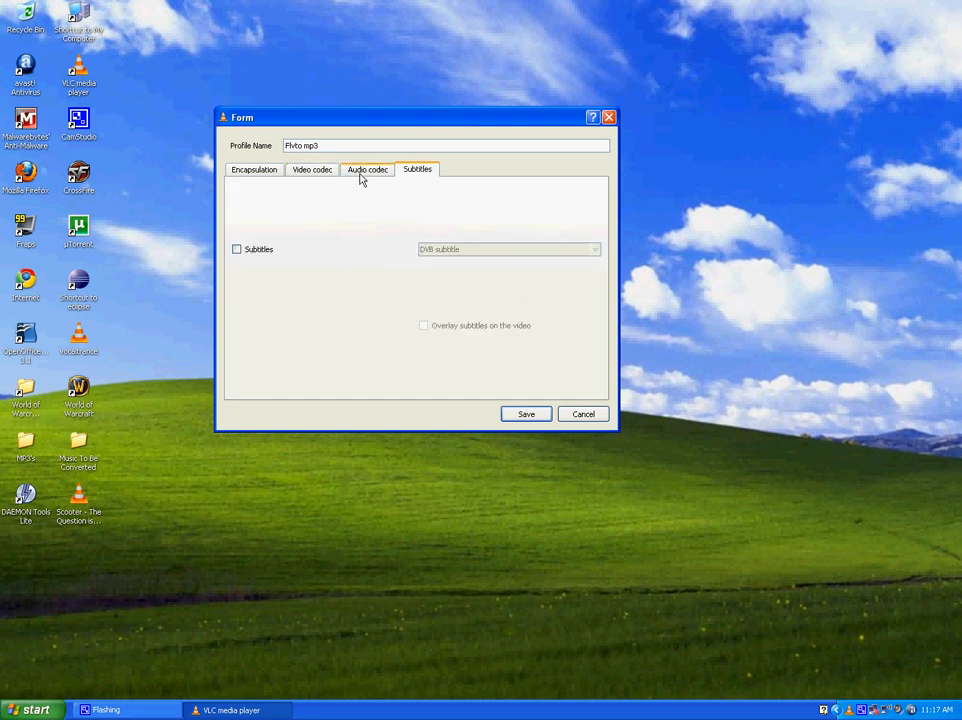
click(526, 414)
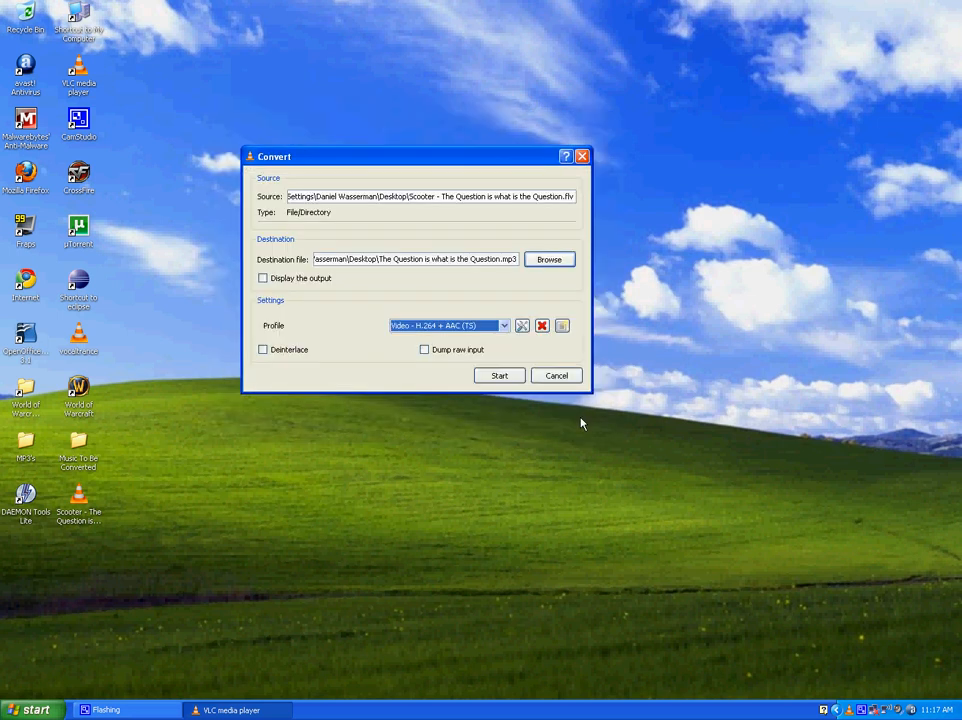
Select the new MP3 profile and start the conversion
click(504, 324)
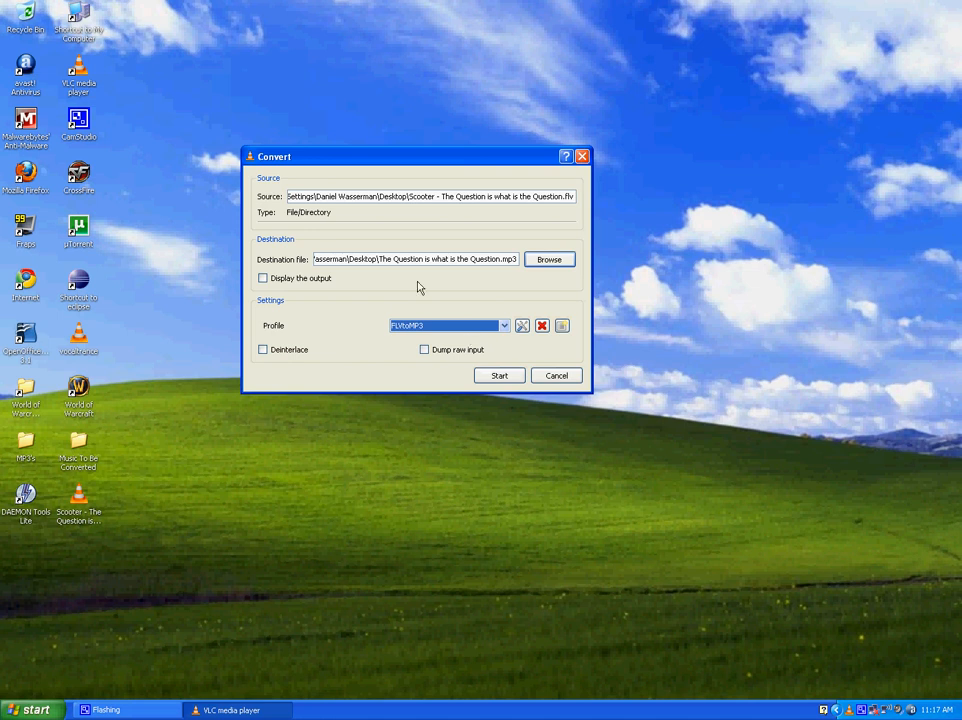
mouse_move(460, 298)
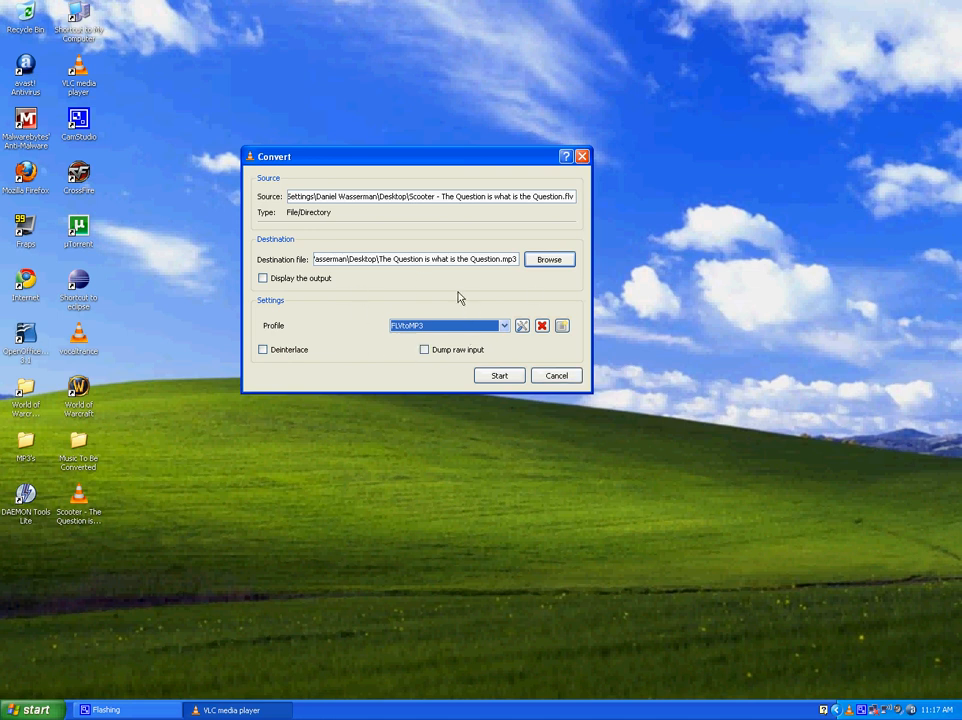
mouse_move(458, 336)
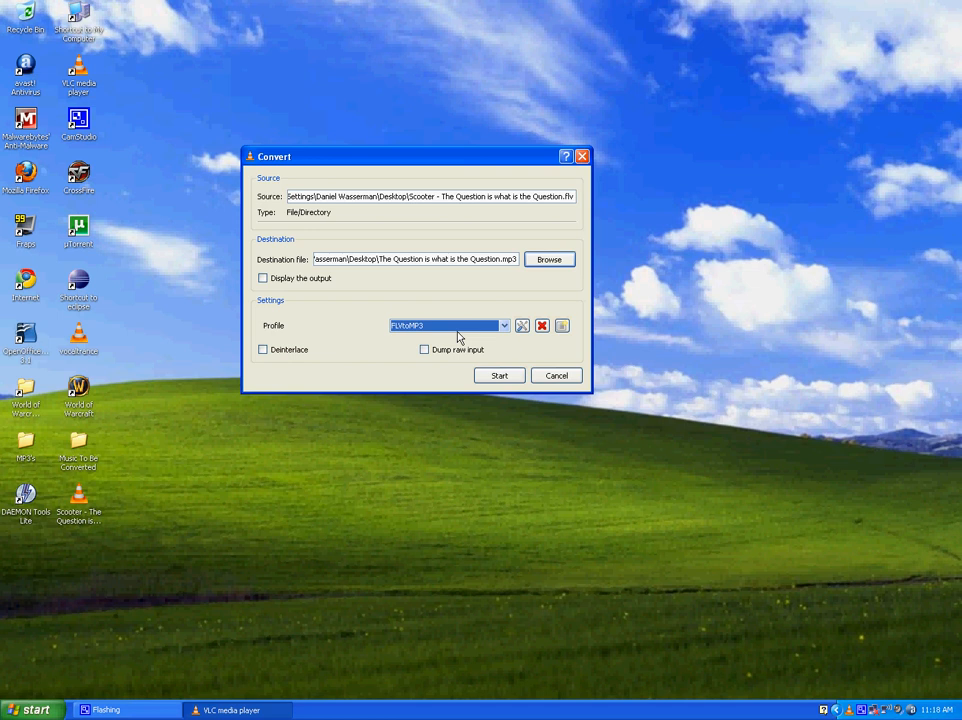
click(498, 376)
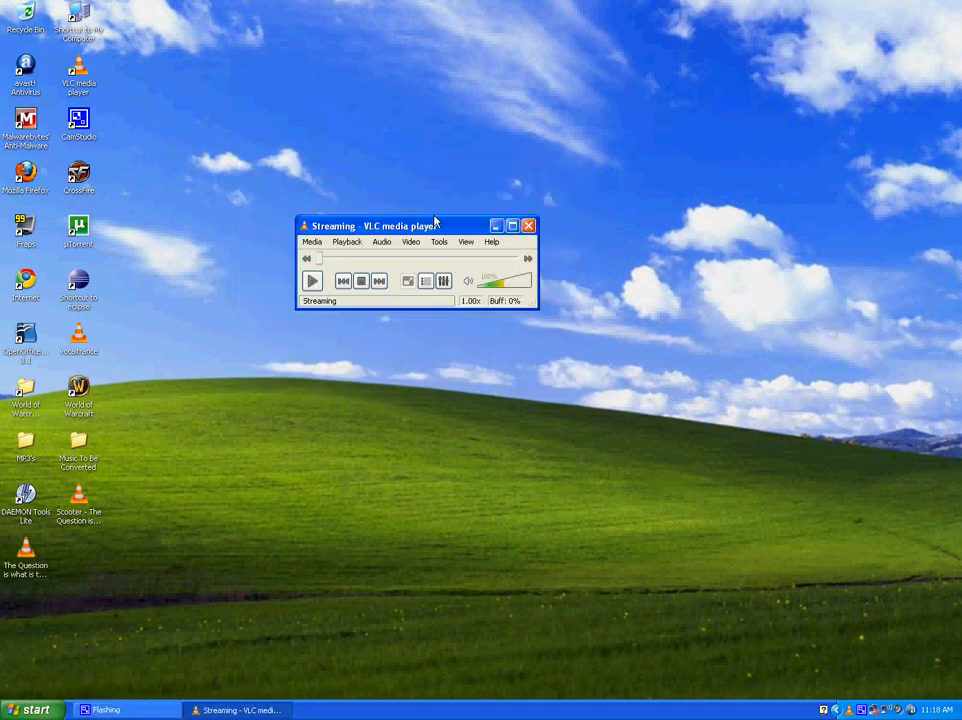
click(312, 280)
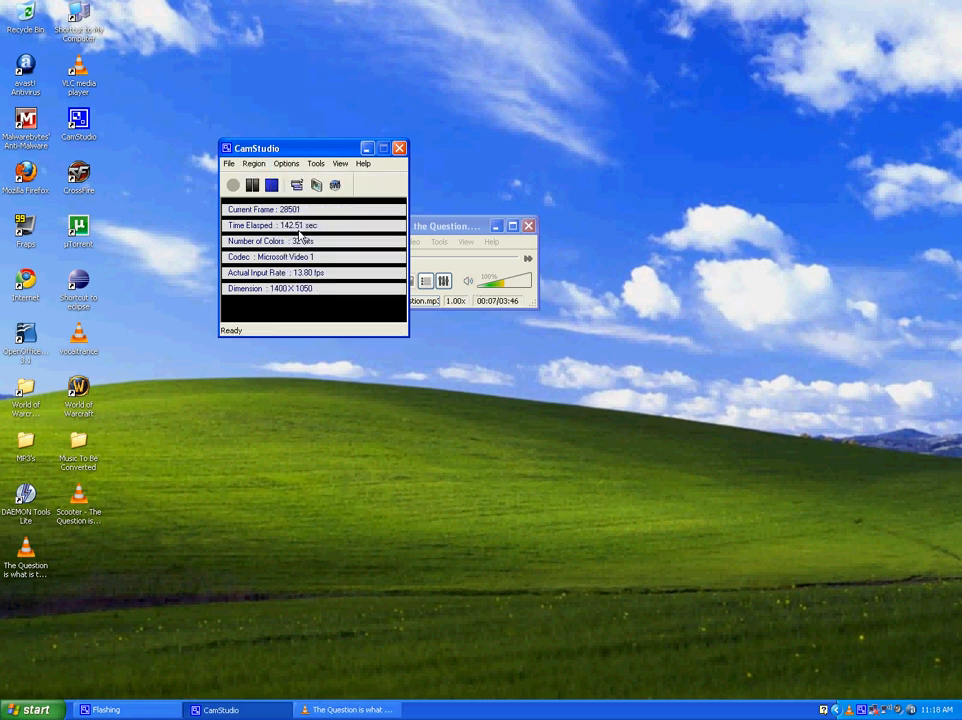
Close VLC, leaving the converted MP3 on the desktop
click(288, 164)
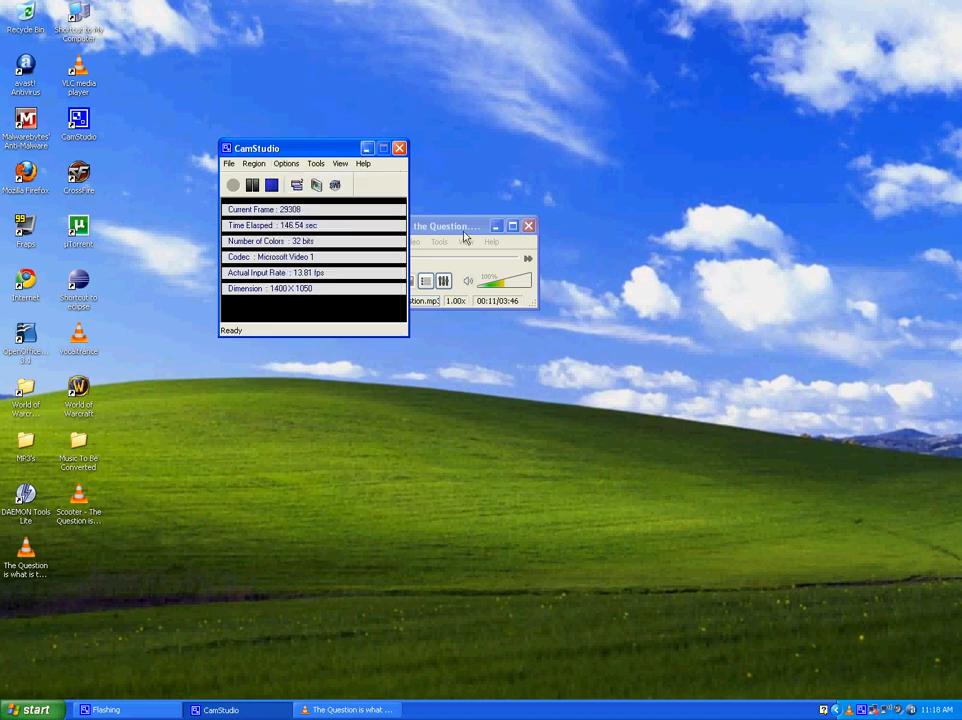
click(528, 224)
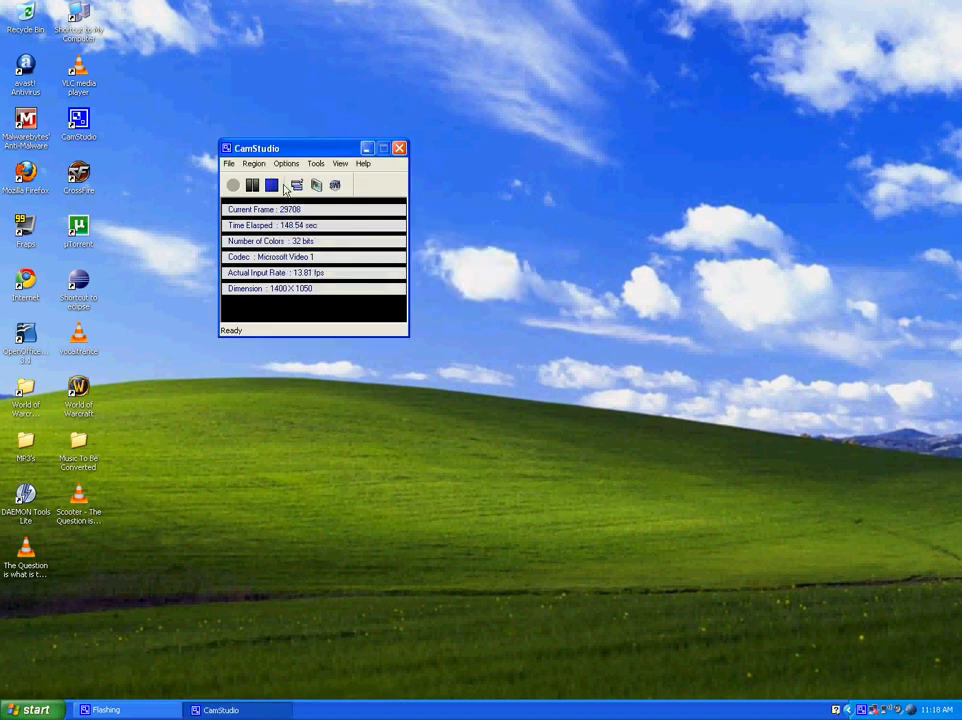